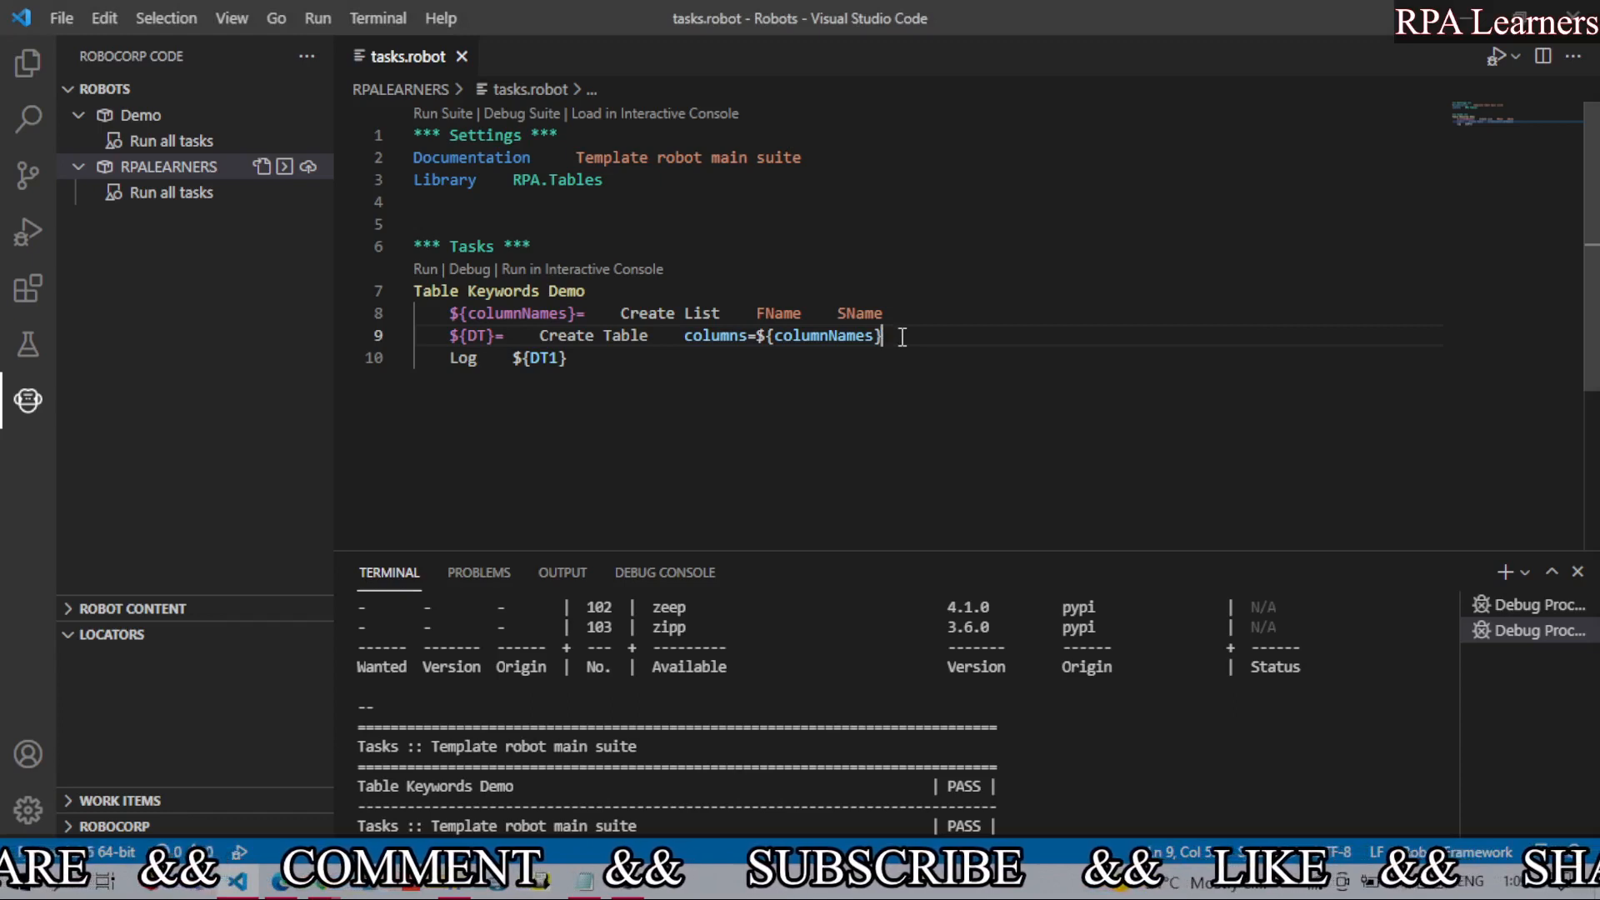
Step: Add a step assigning ${DT1}= Copy Table of the DT table before the Log line
{"action": "key", "text": "Enter"}
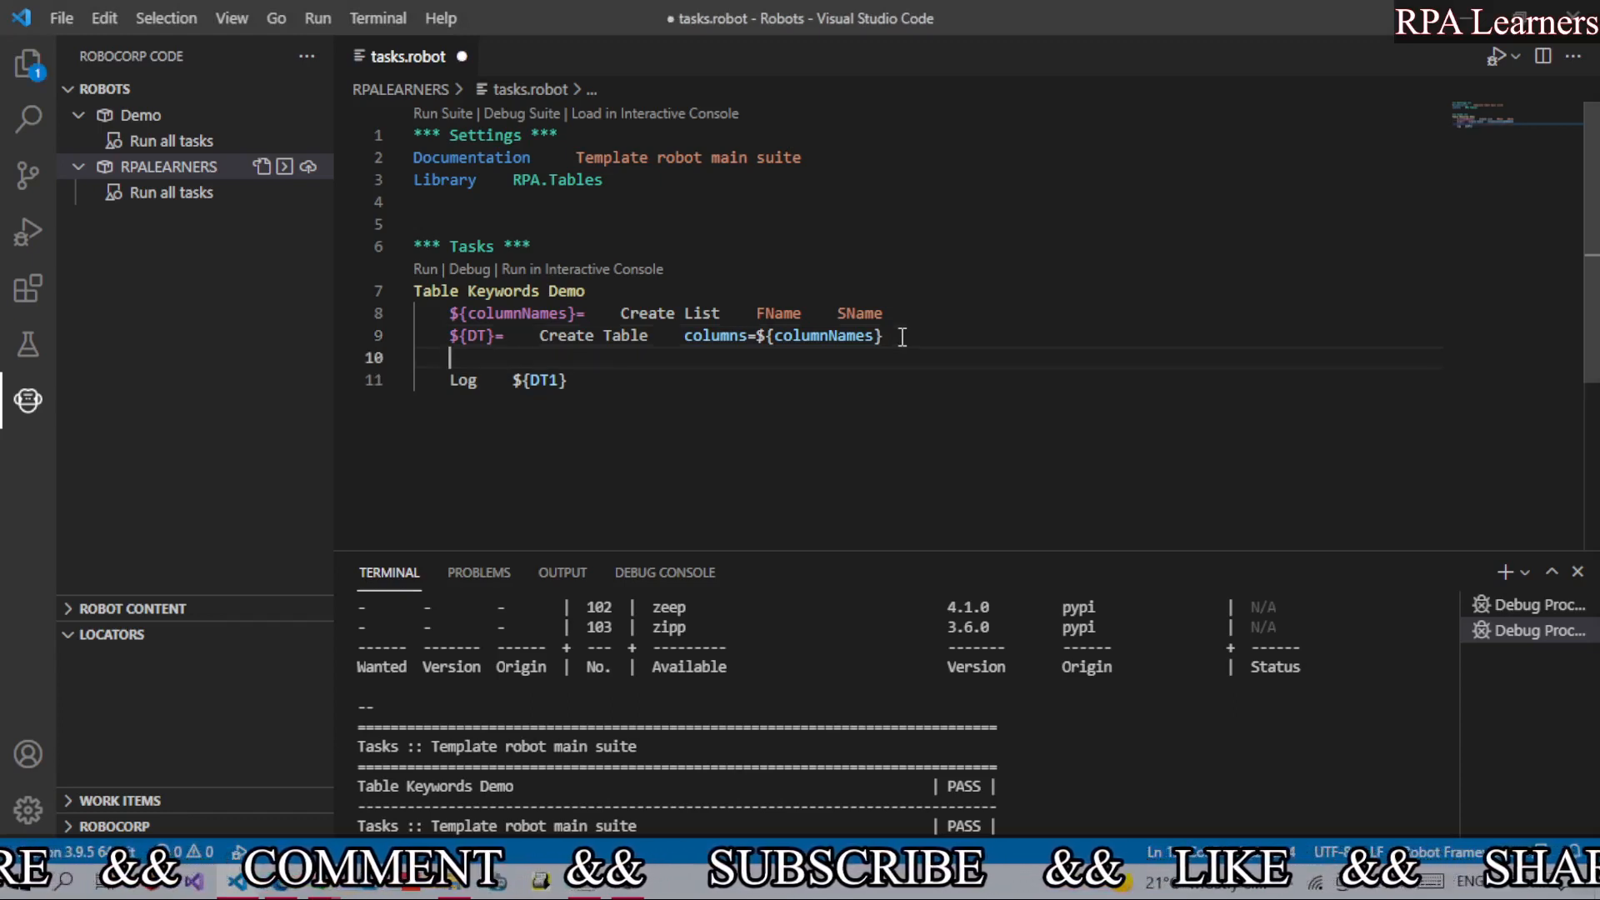
{"action": "type", "text": "${}"}
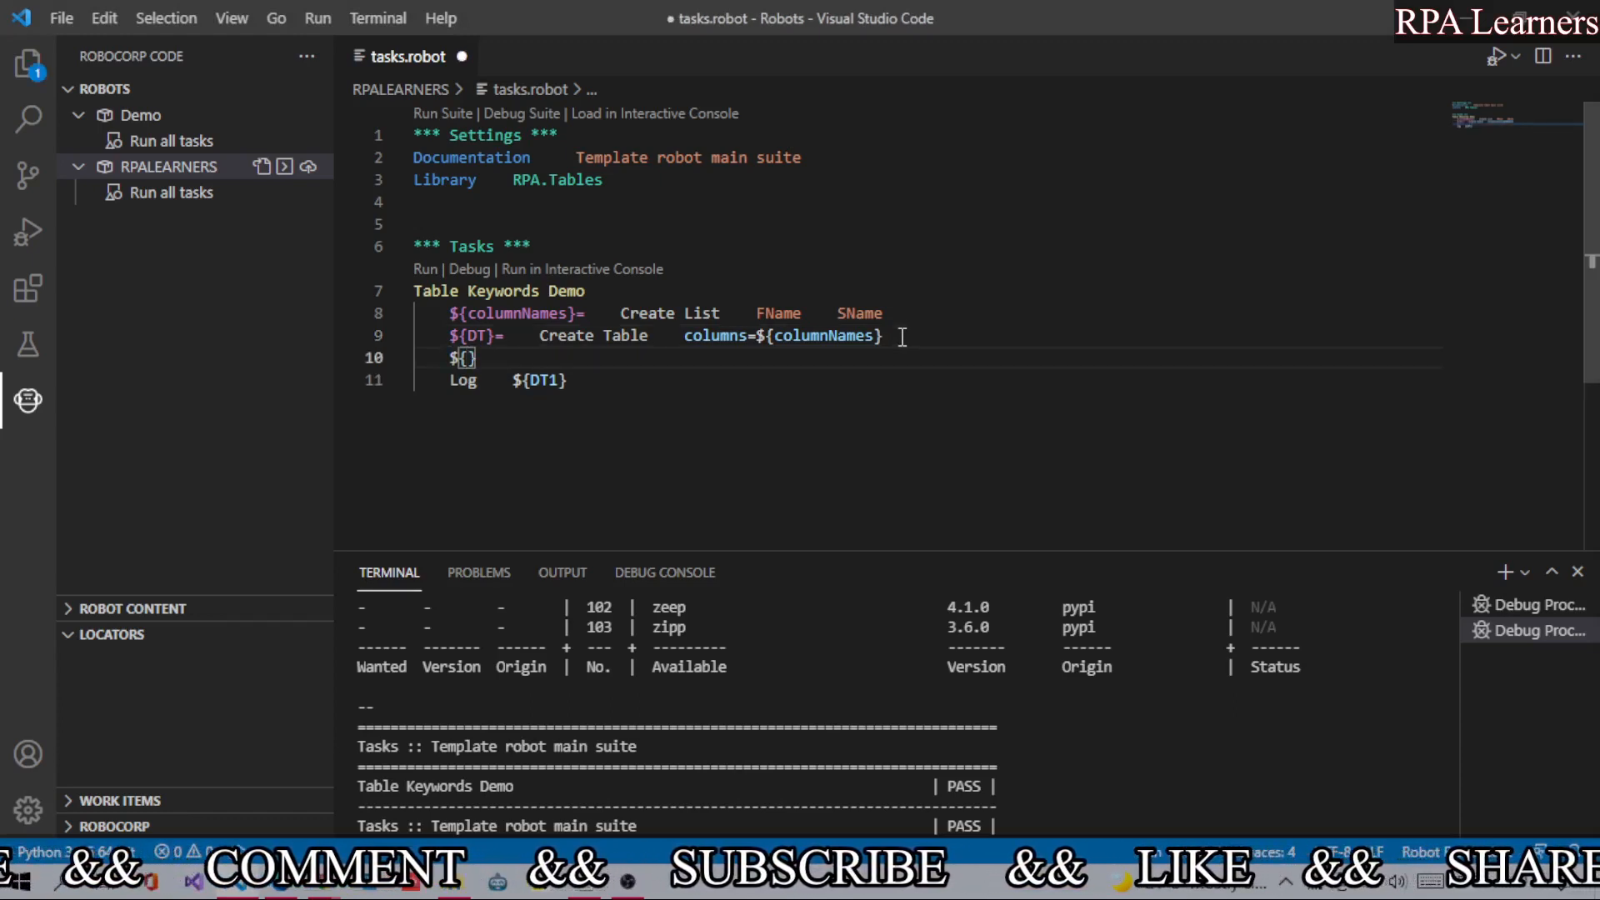
{"action": "type", "text": "DT1"}
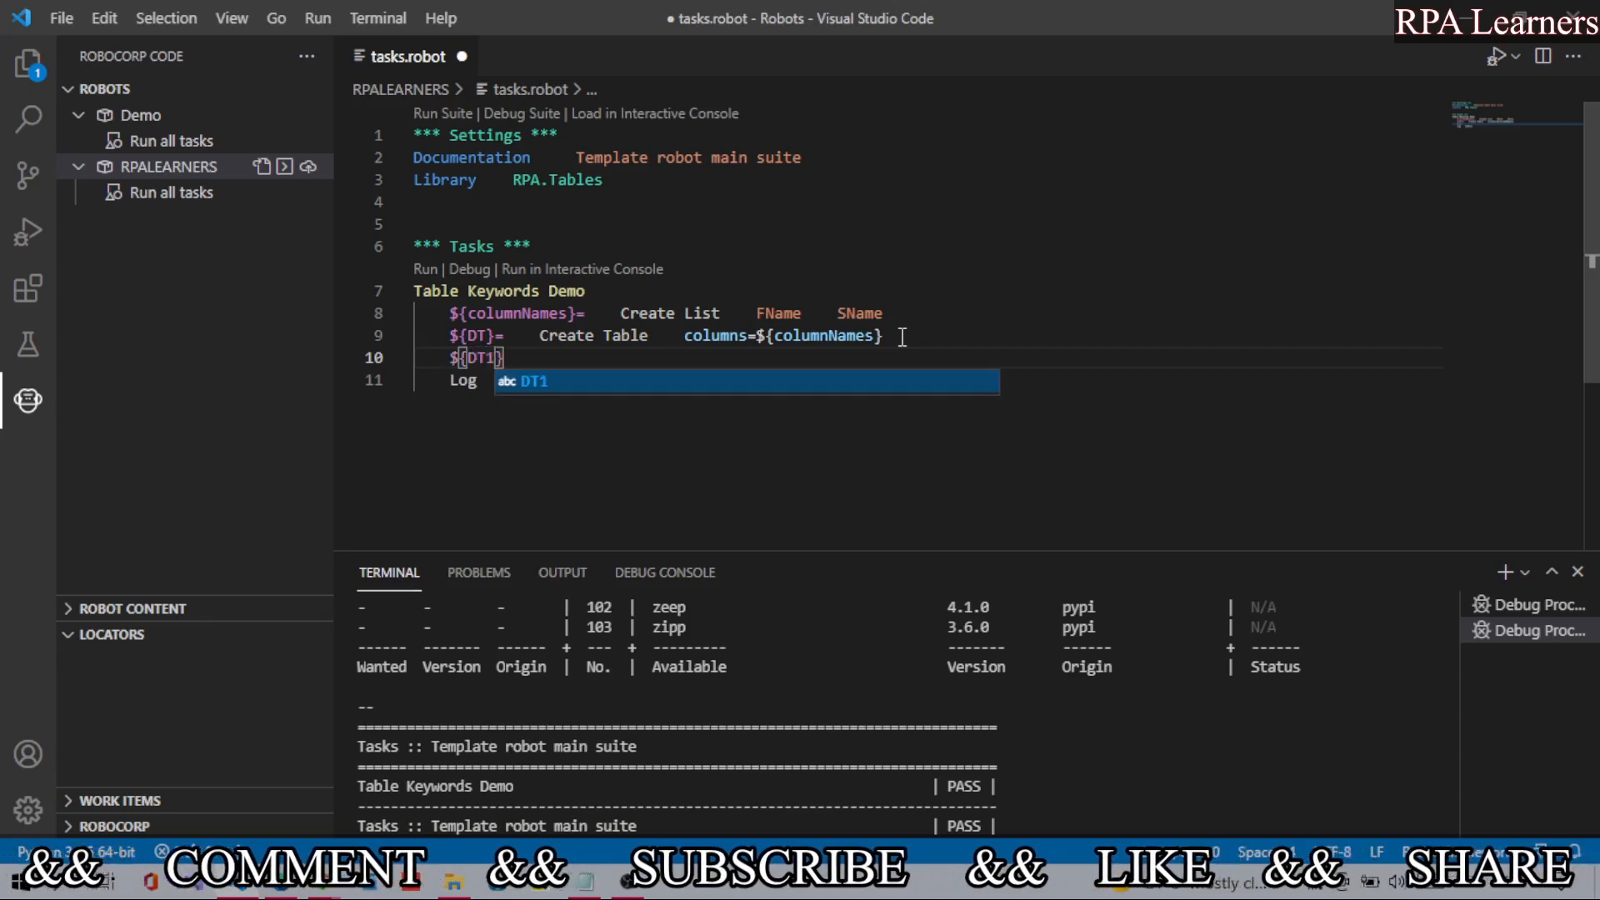
{"action": "key", "text": "Tab"}
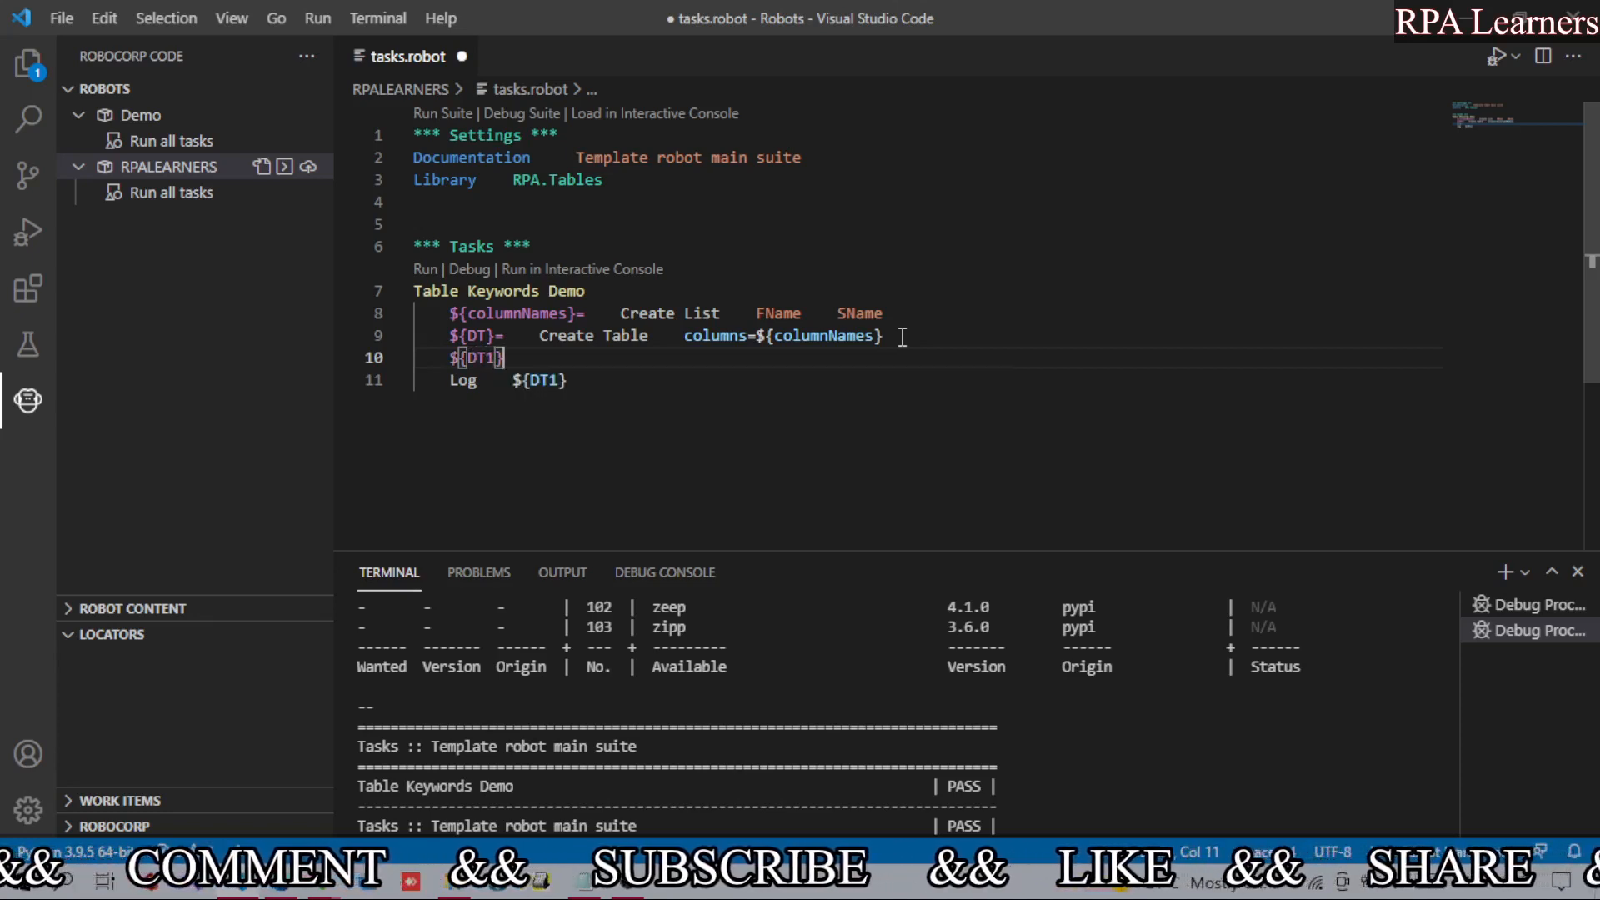
{"action": "type", "text": "="}
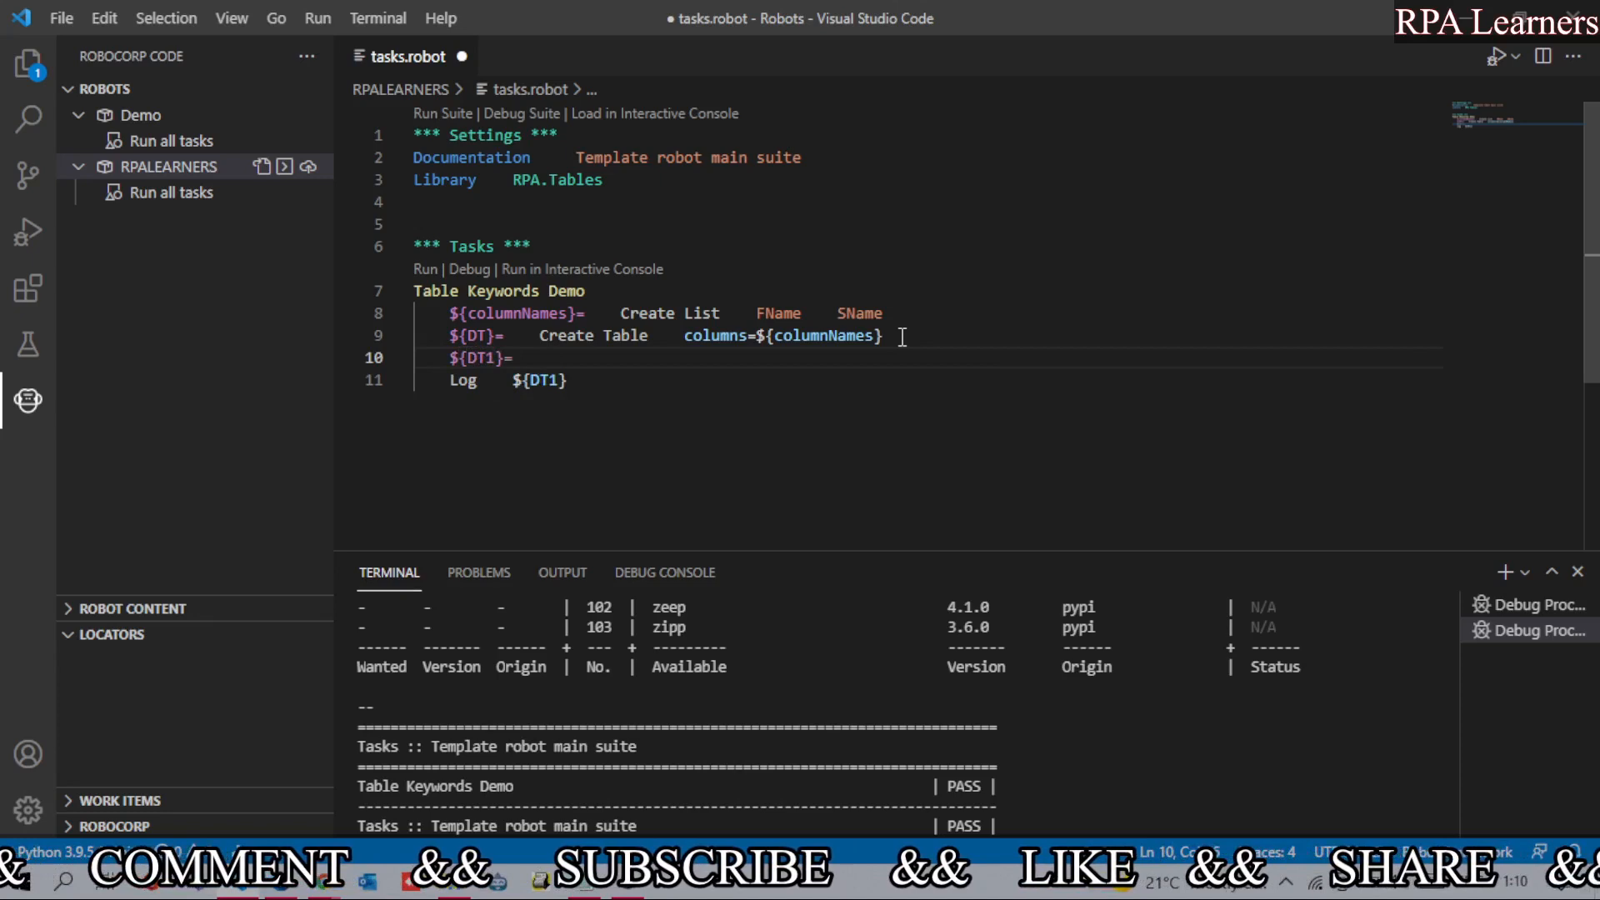
{"action": "type", "text": "Copy T"}
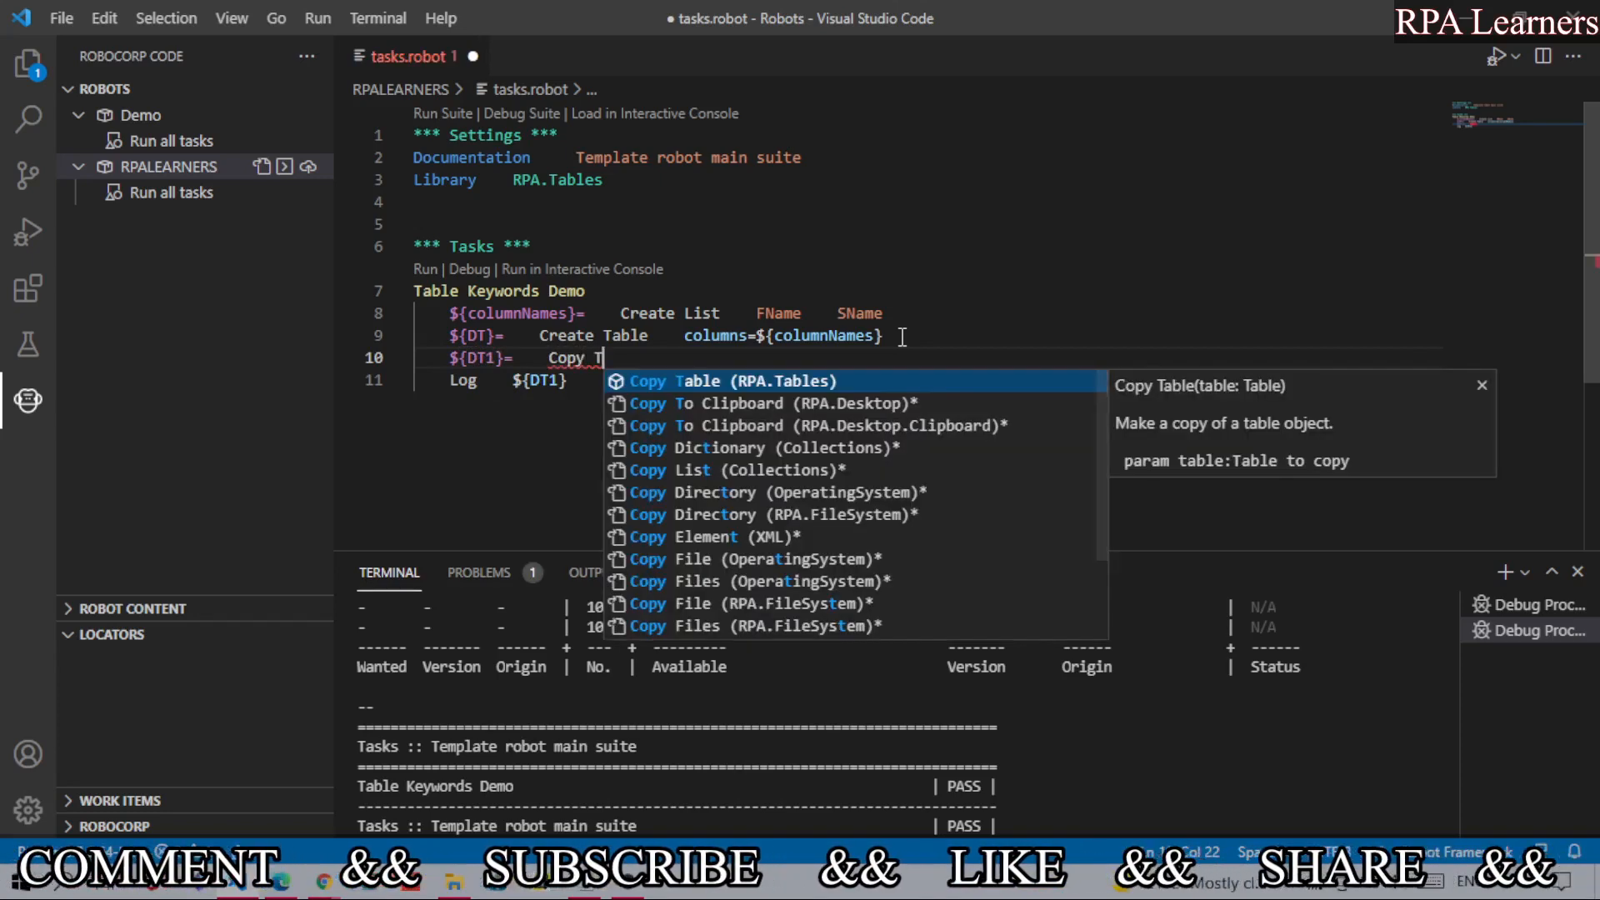
{"action": "left_click", "coordinate": [727, 380]}
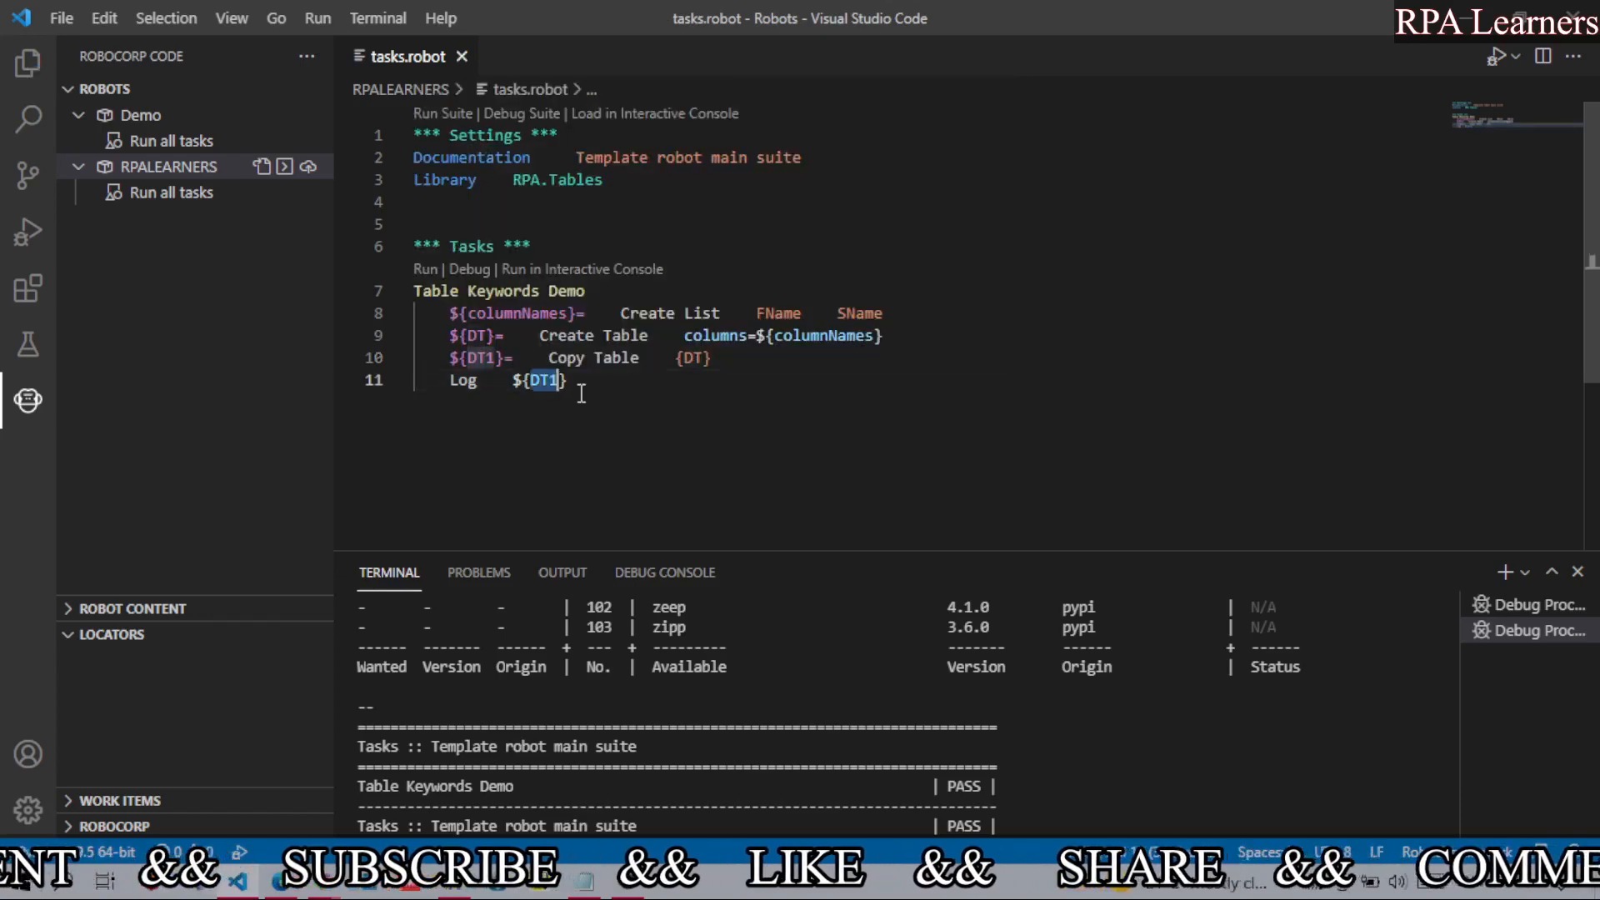
{"action": "left_click", "coordinate": [566, 380]}
{"action": "type", "text": "Clear Table    ${DT1}"}
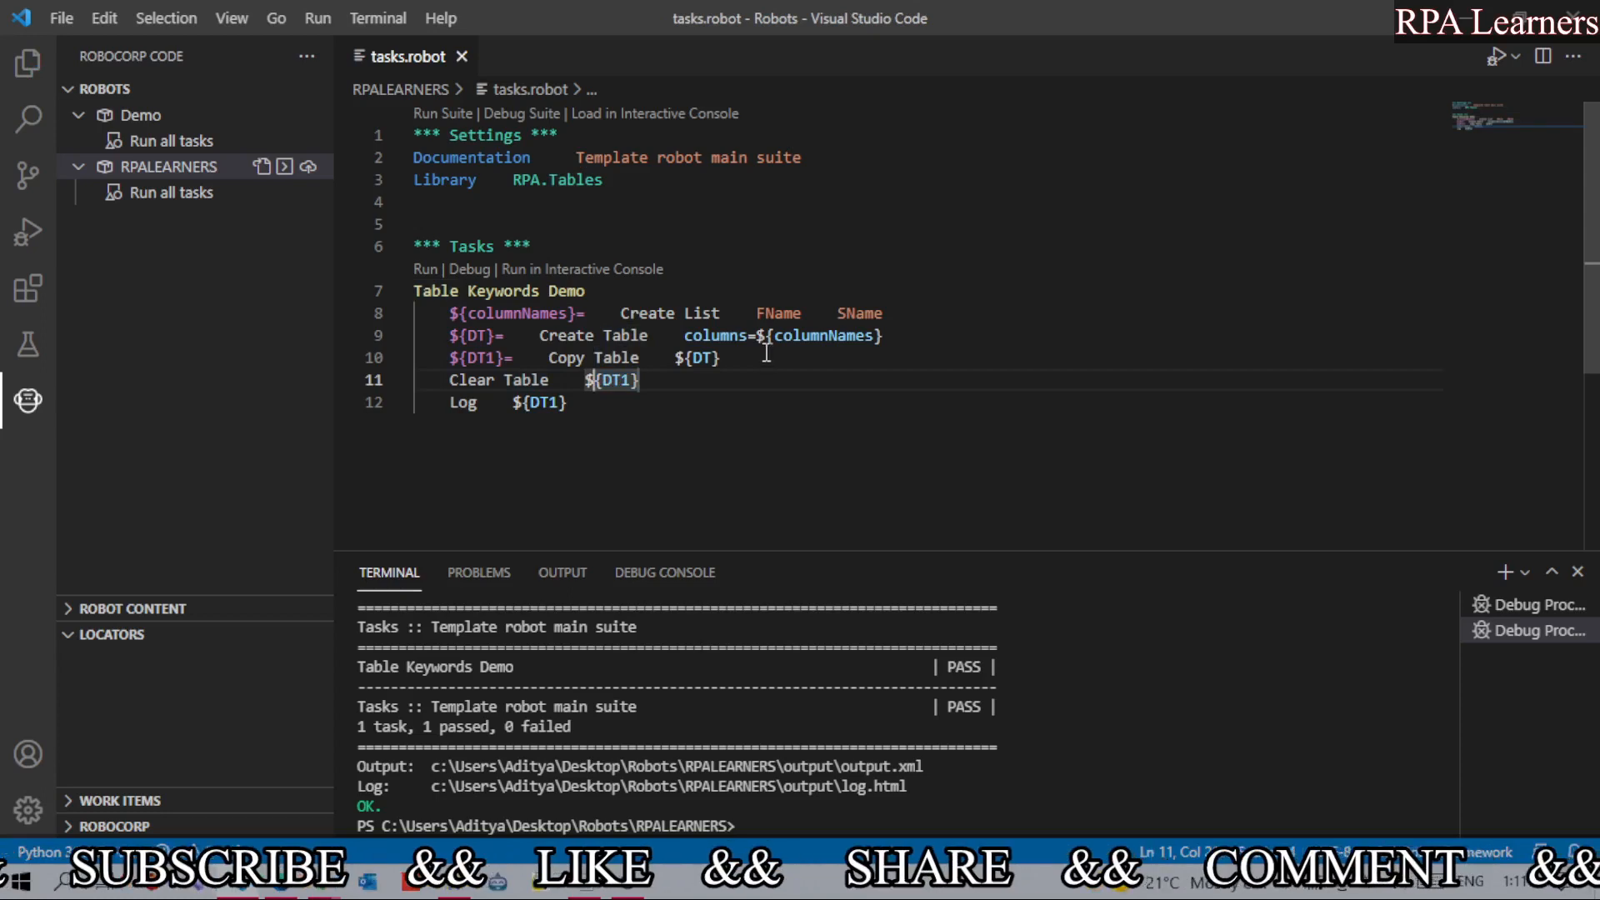
{"action": "mouse_move", "coordinate": [591, 335]}
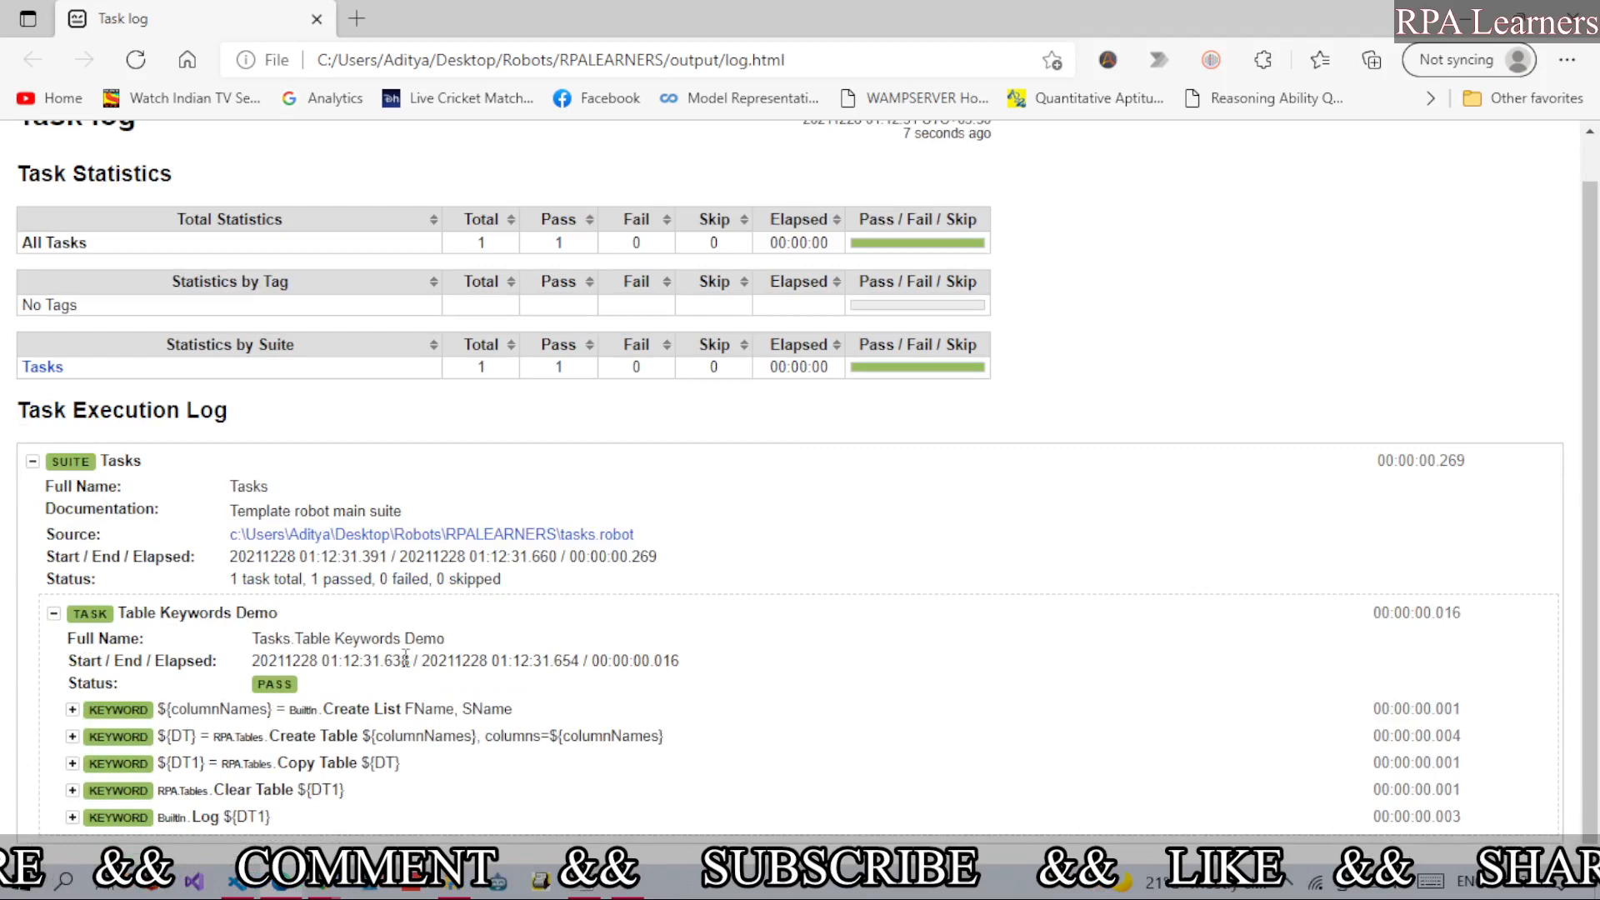
Step: Expand the keyword details in log.html to reveal DT1 logged with zero rows
{"action": "left_click", "coordinate": [72, 647]}
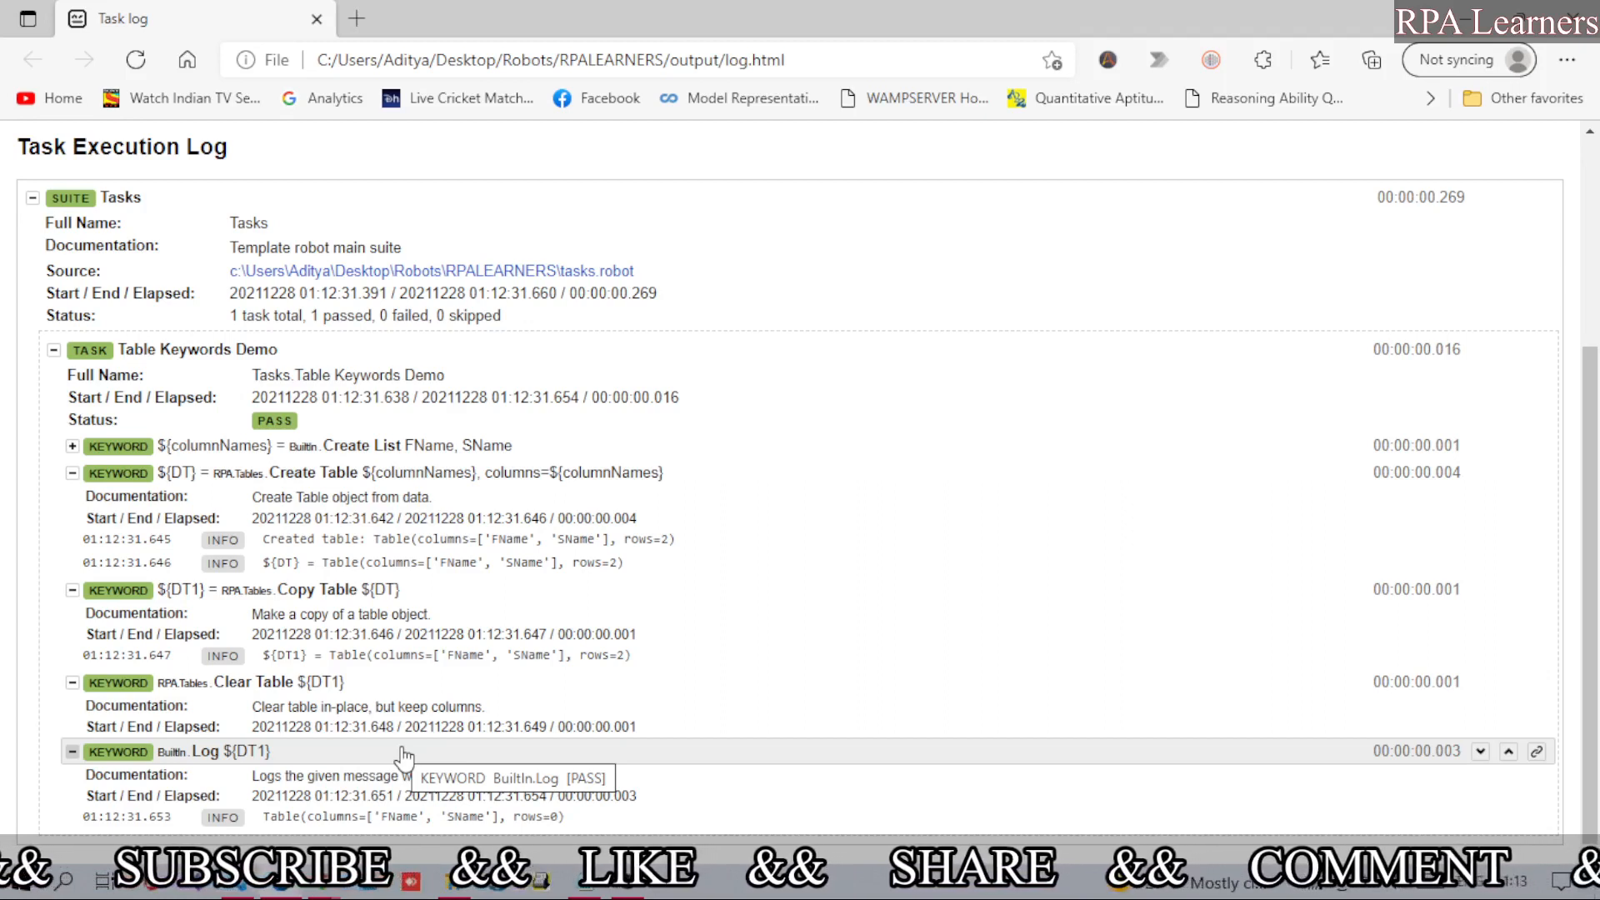
{"action": "mouse_move", "coordinate": [643, 797]}
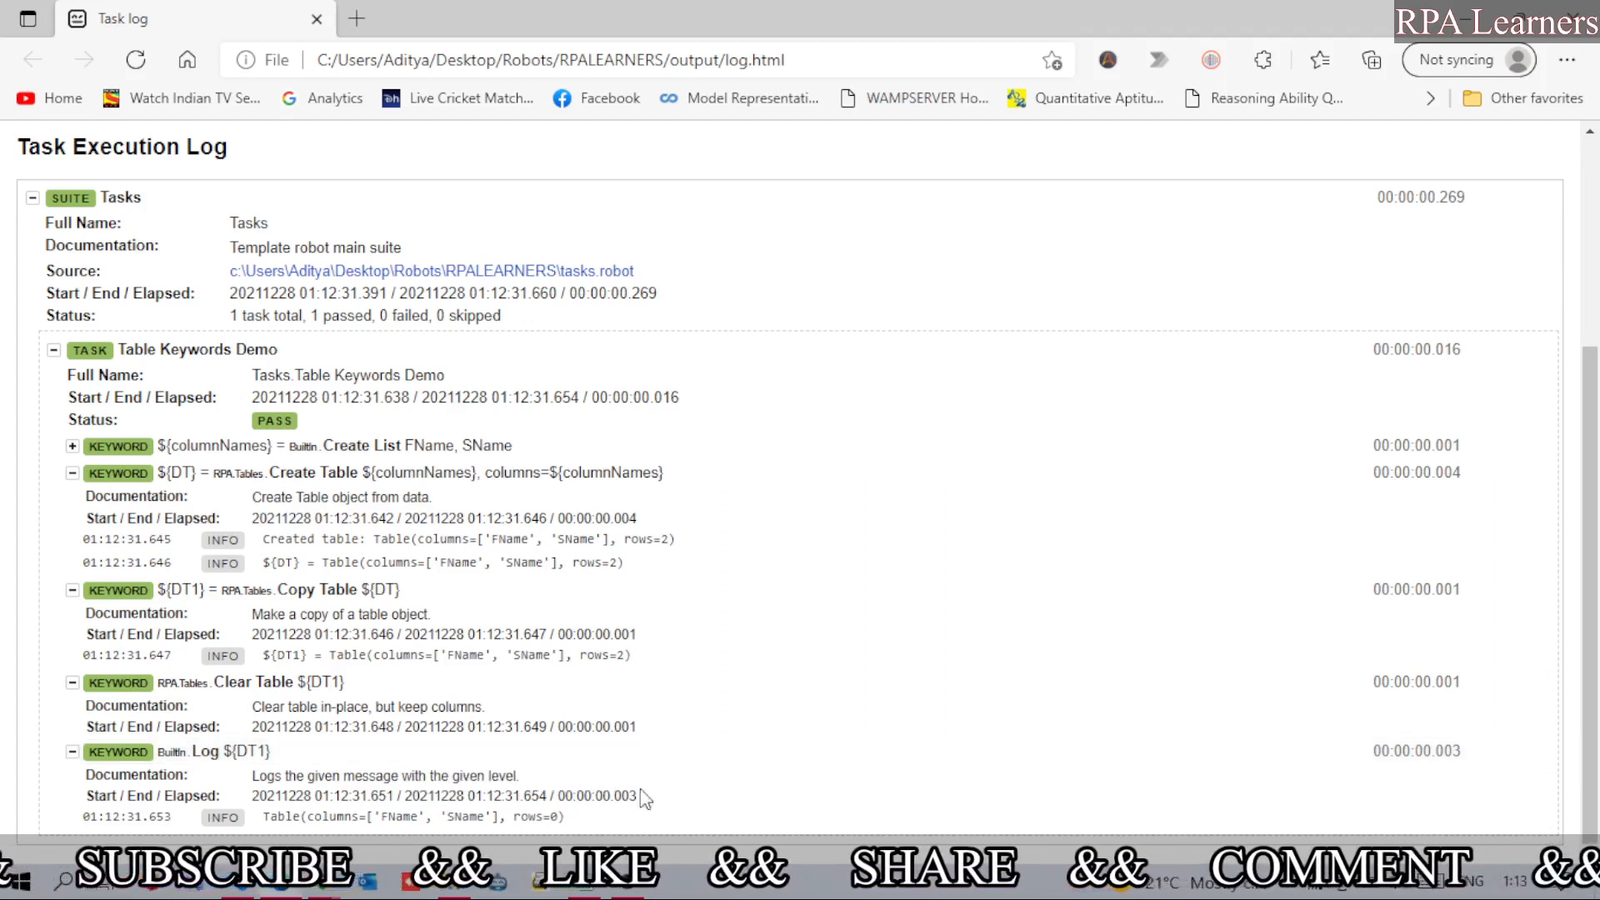